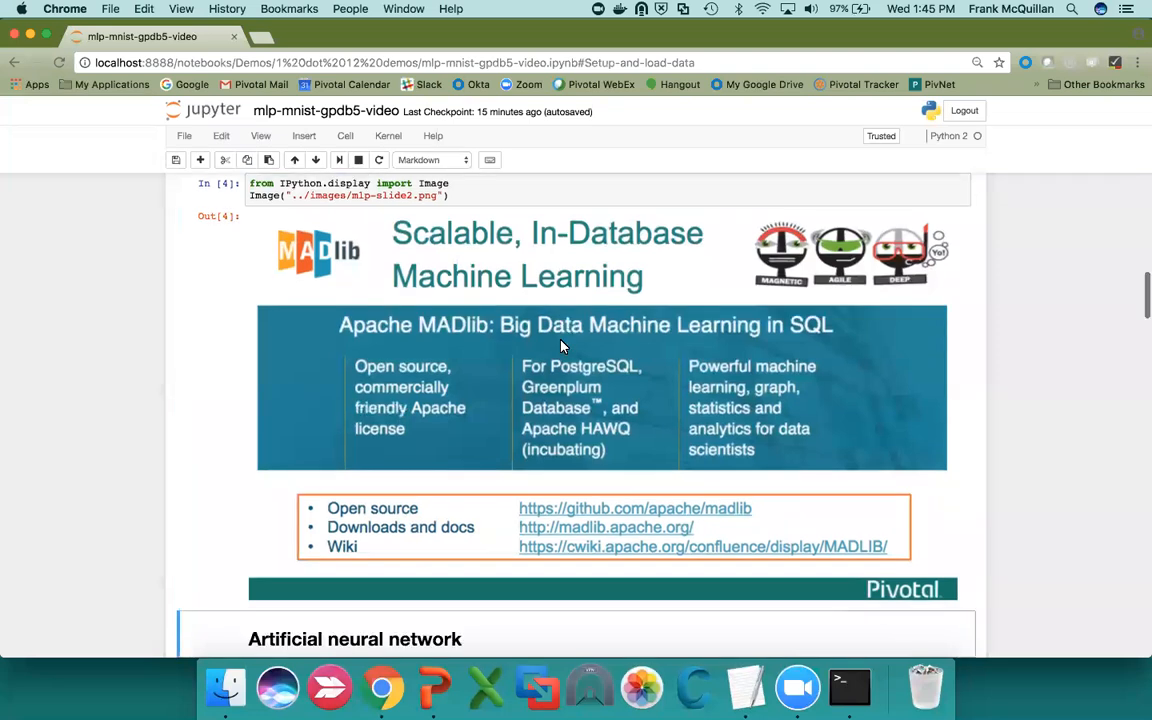
- Scroll past the MADlib slide and neural network image to the MNIST digit and pixel matrix
scroll("down", 3)
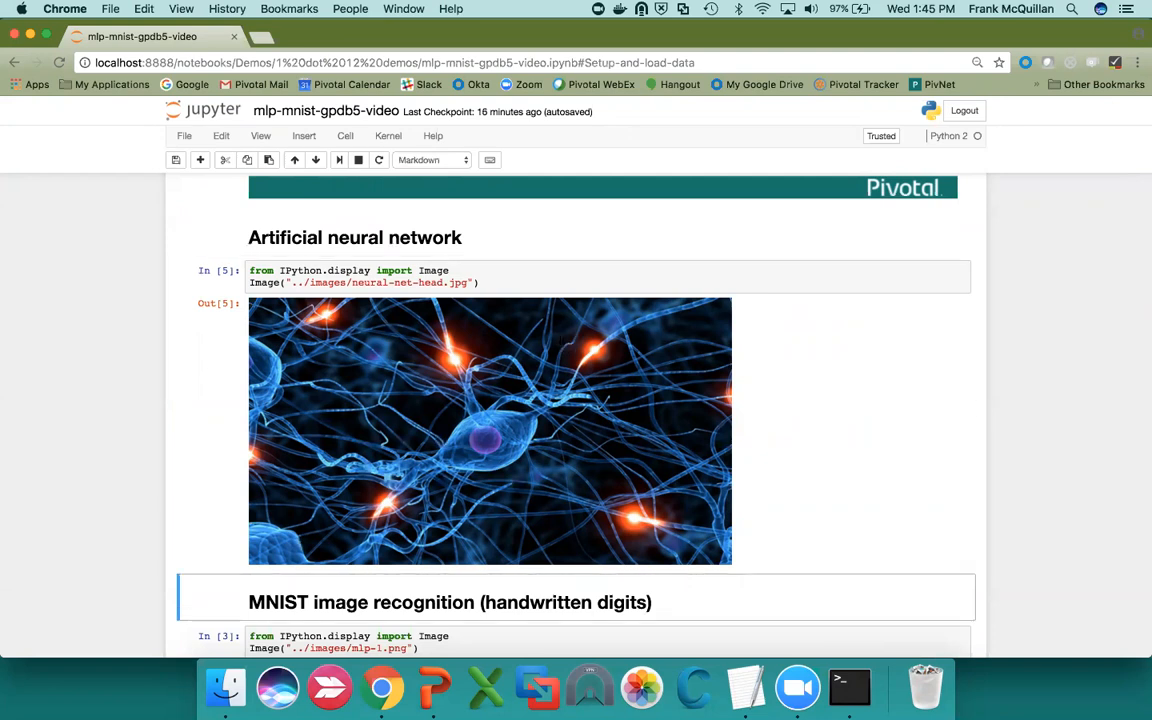
scroll("down", 3)
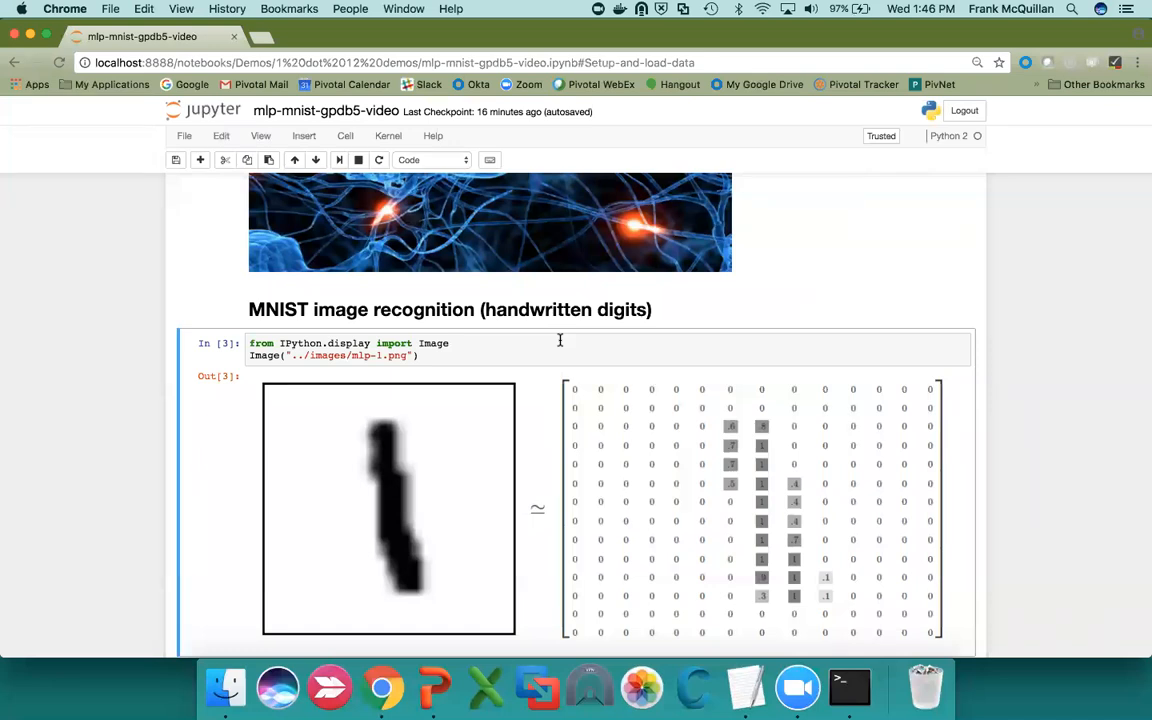
- Scroll to the SELECT * FROM mnist_train LIMIT 3 output showing pixel arrays and labels
scroll("down", 3)
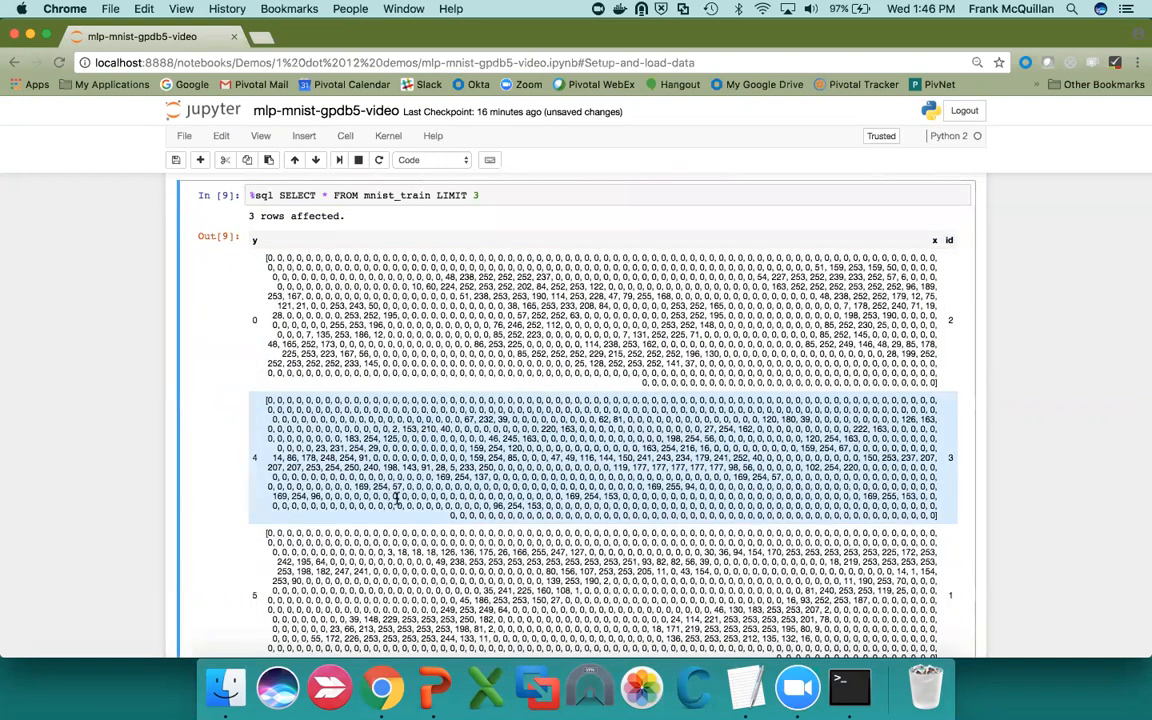
scroll("down", 3)
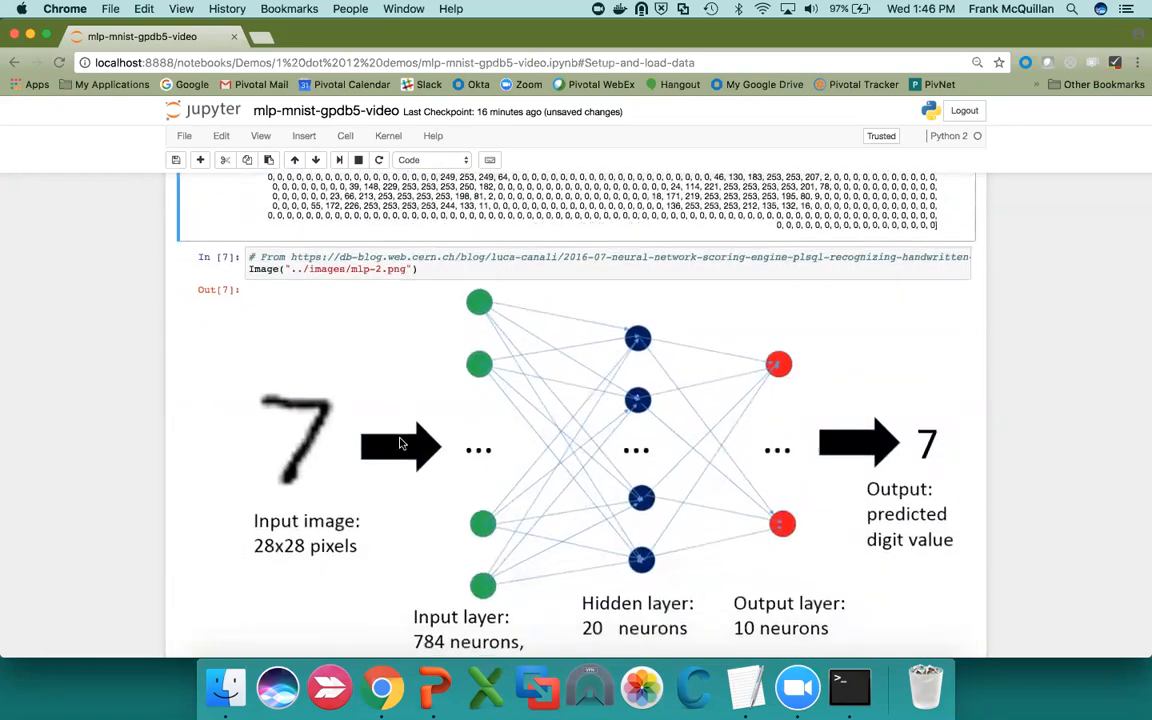
- Scroll to the mlp-2.png diagram with 784 input, 20 hidden and 10 output neurons
scroll("down", 3)
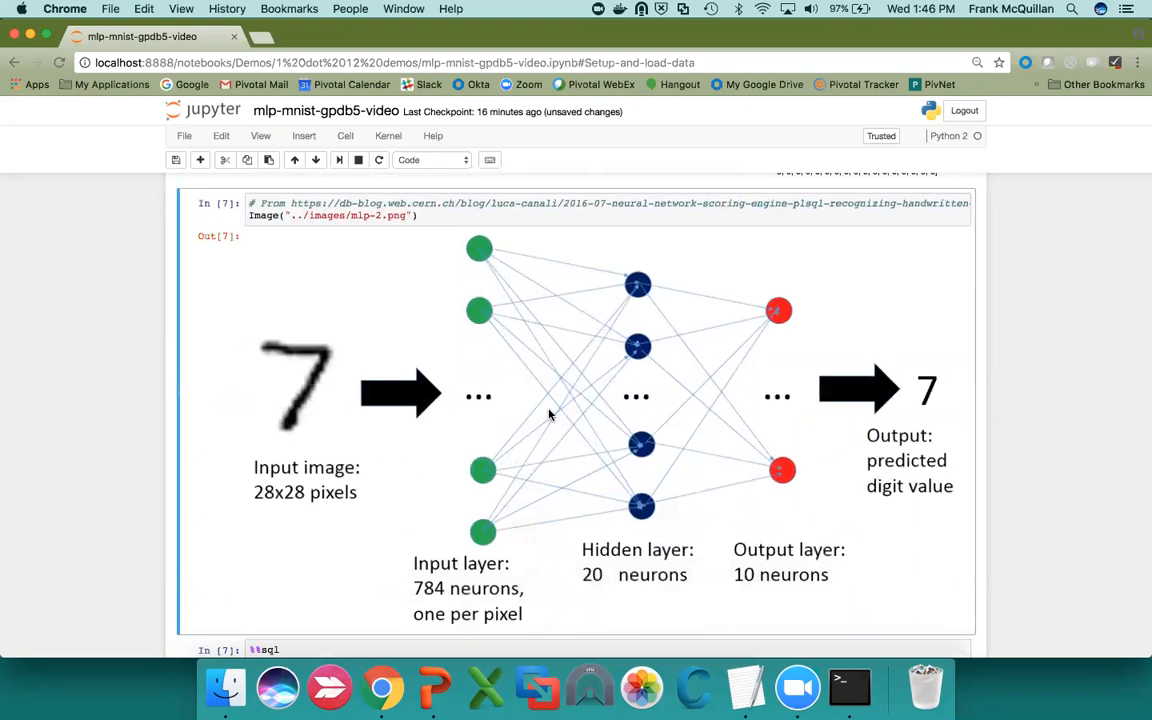
mouse_move(810, 408)
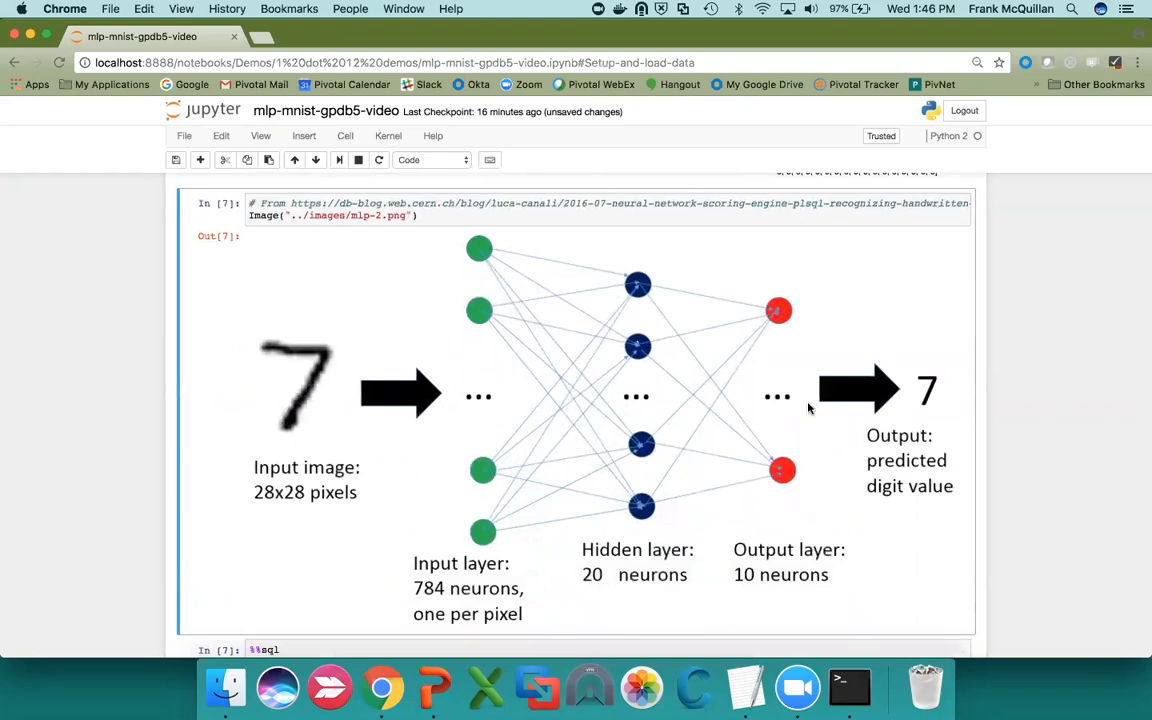
mouse_move(650, 378)
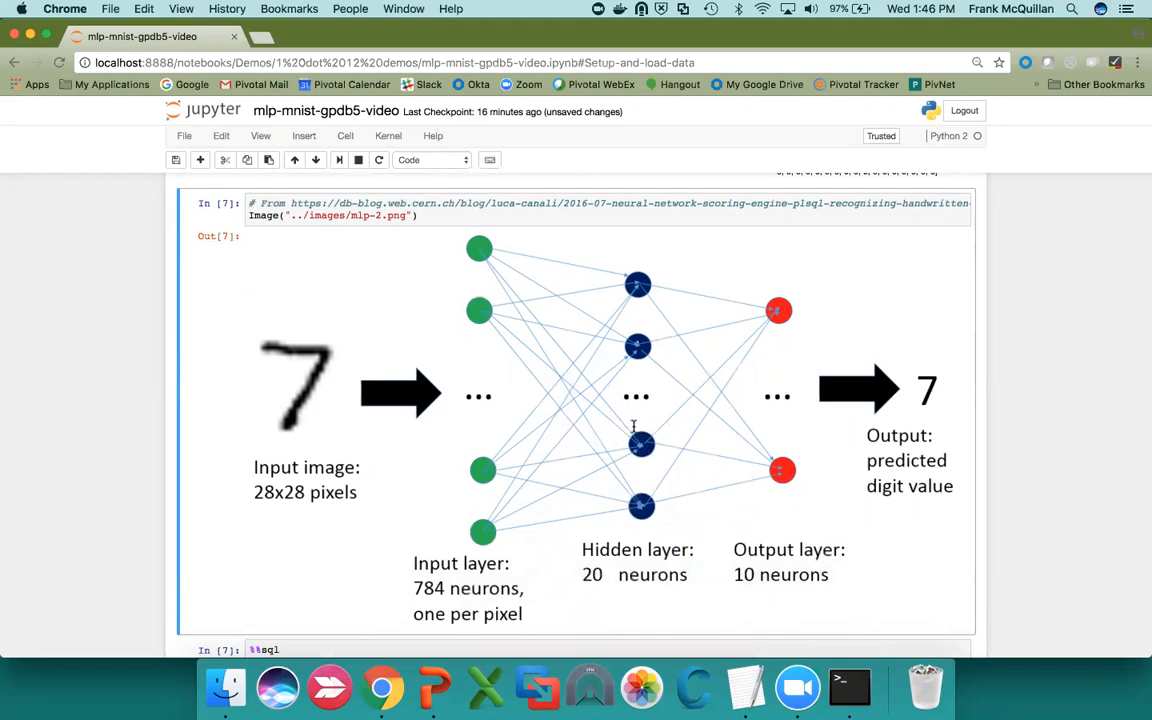
scroll("down", 3)
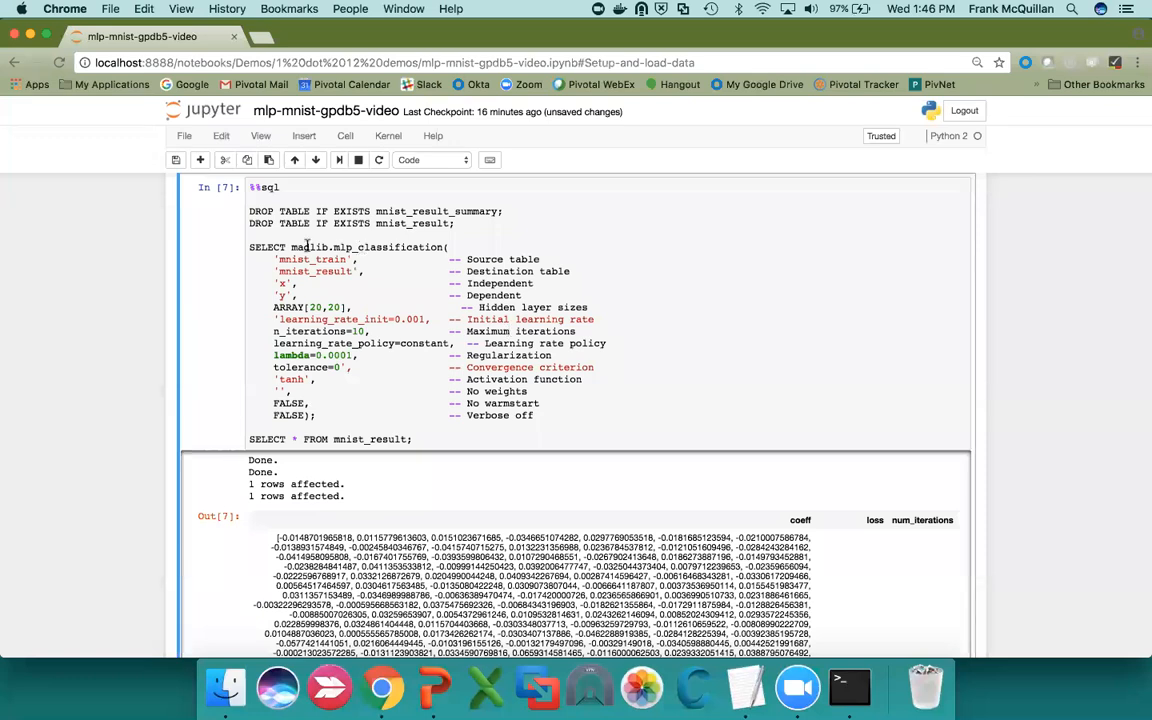
- Retype the second hidden layer size as 20, then scroll to the mlp_predict cell
double_click(368, 247)
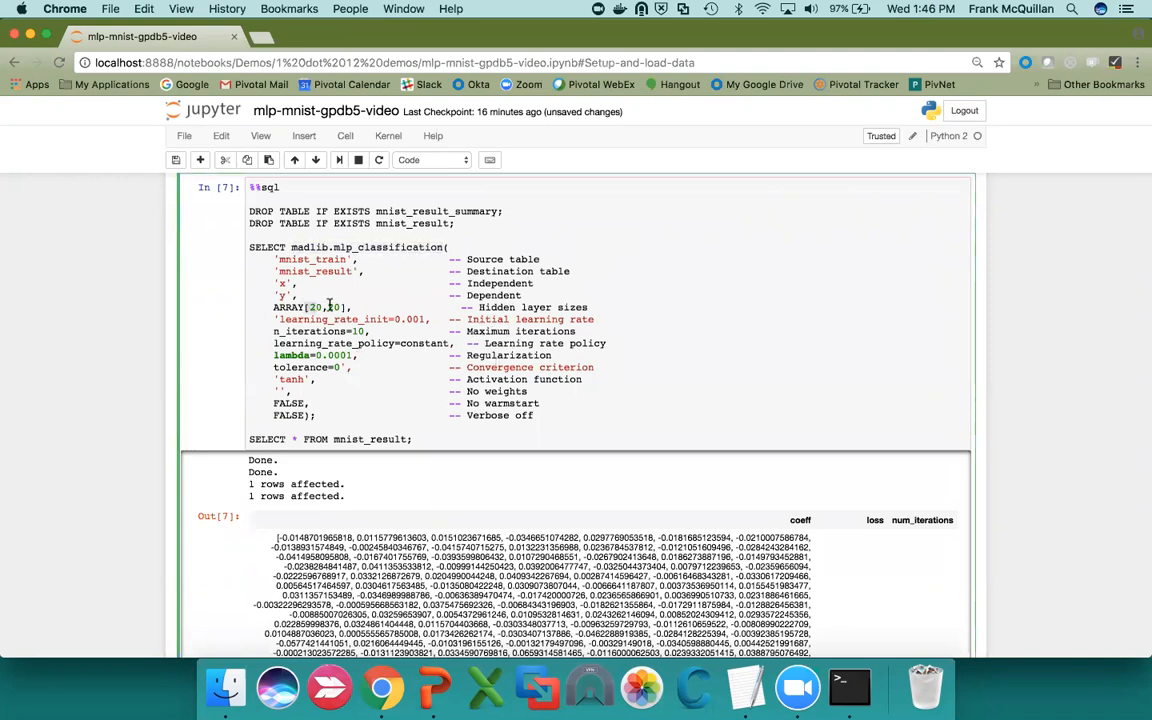
type("20")
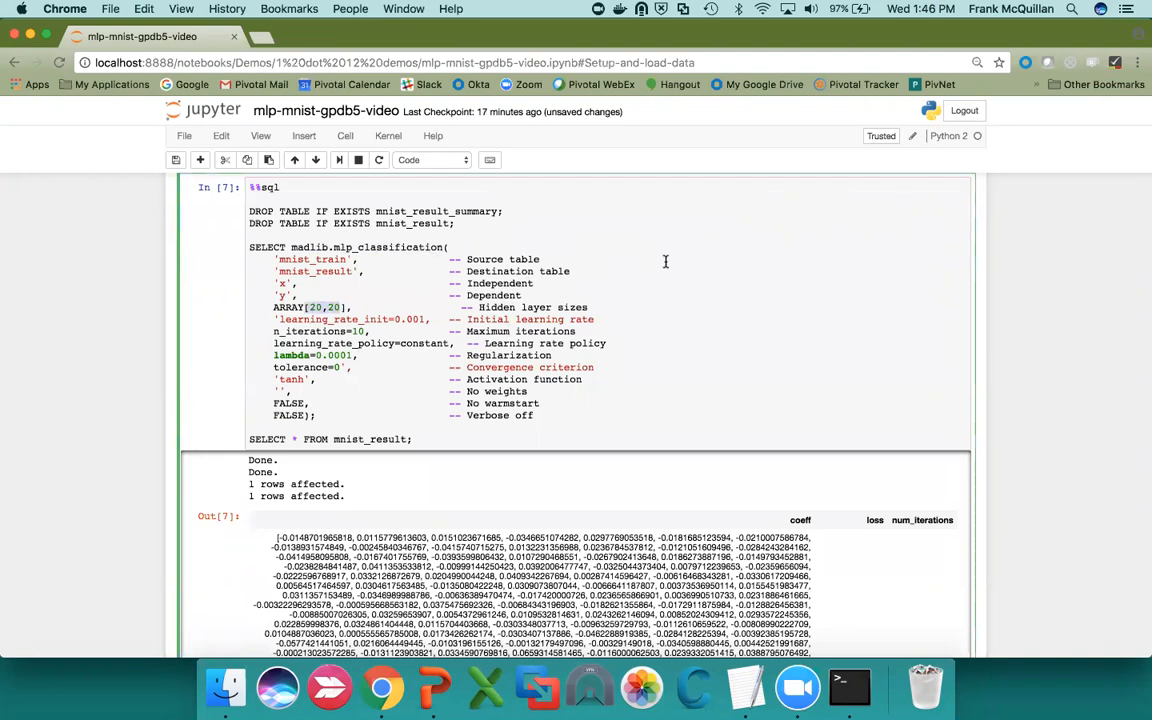
scroll("down", 3)
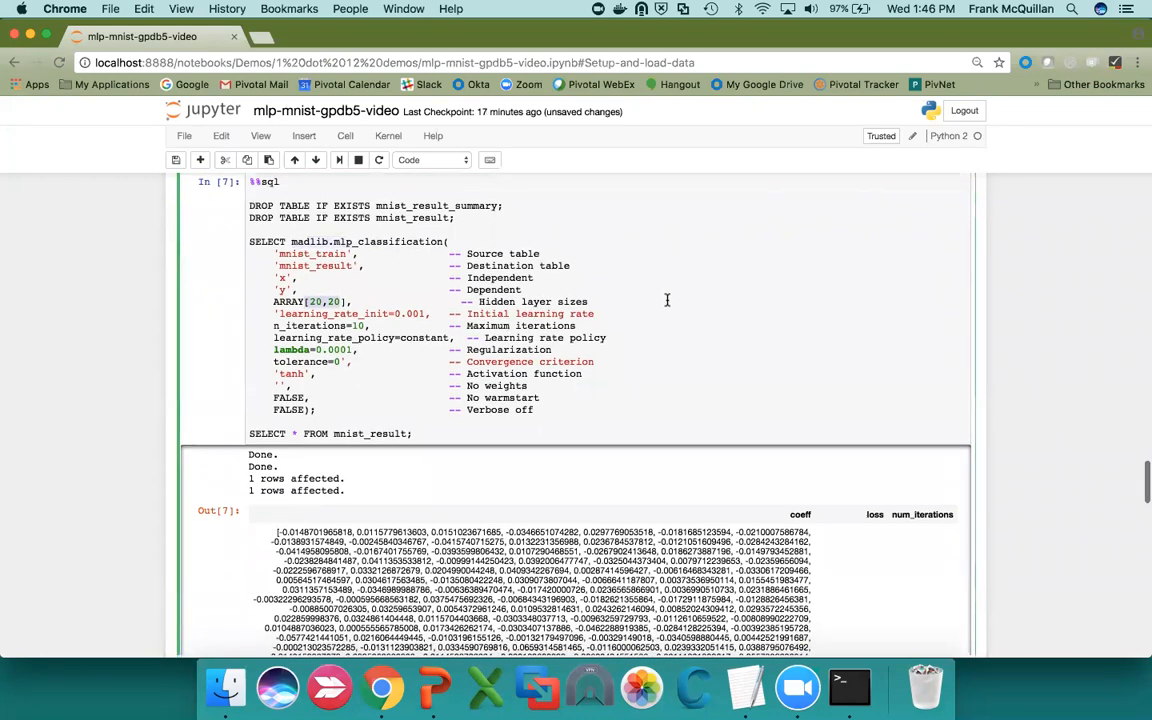
scroll("down", 3)
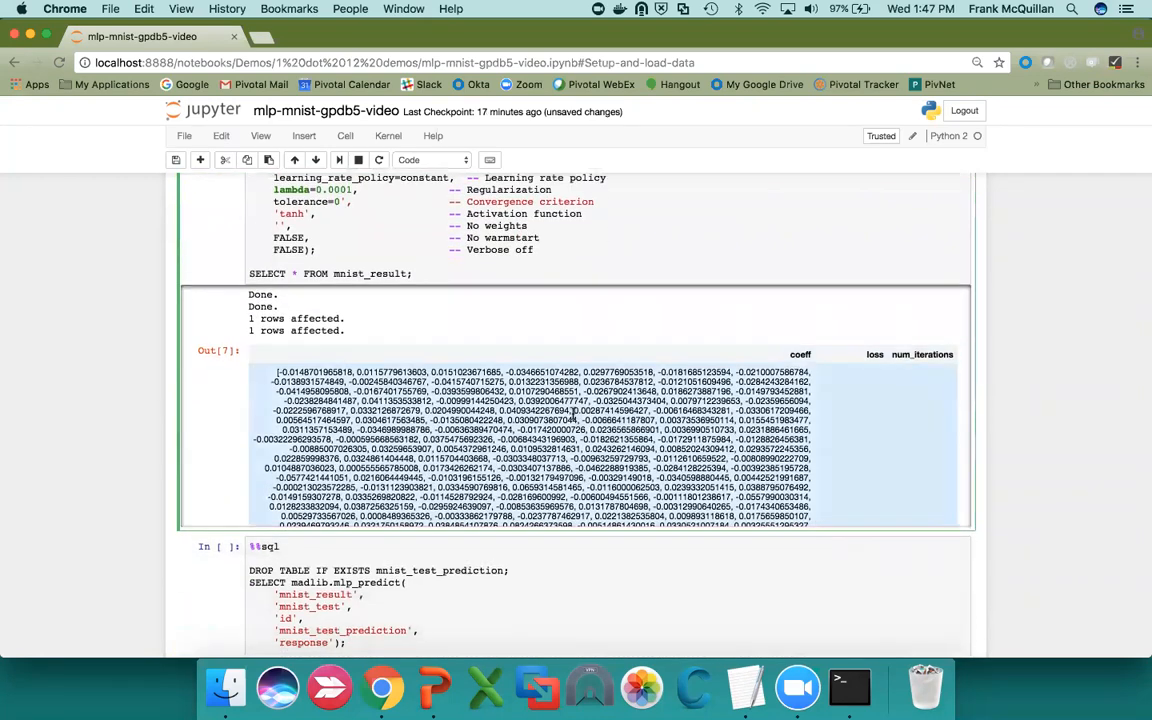
scroll("down", 3)
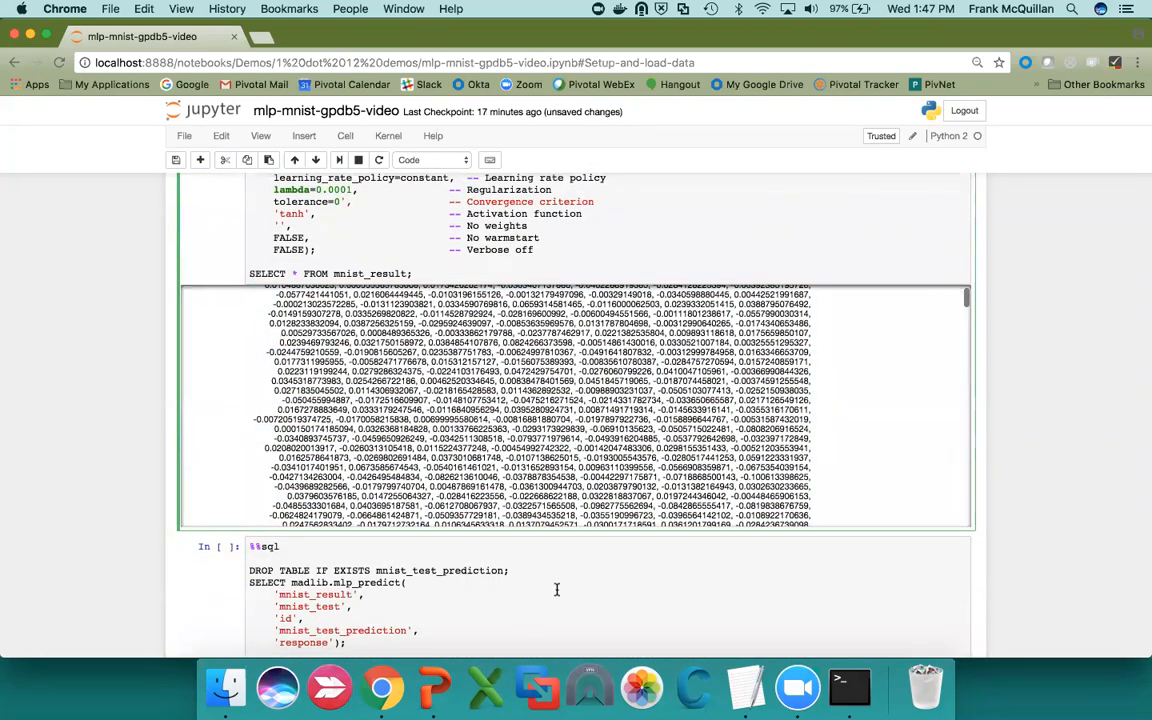
scroll("down", 3)
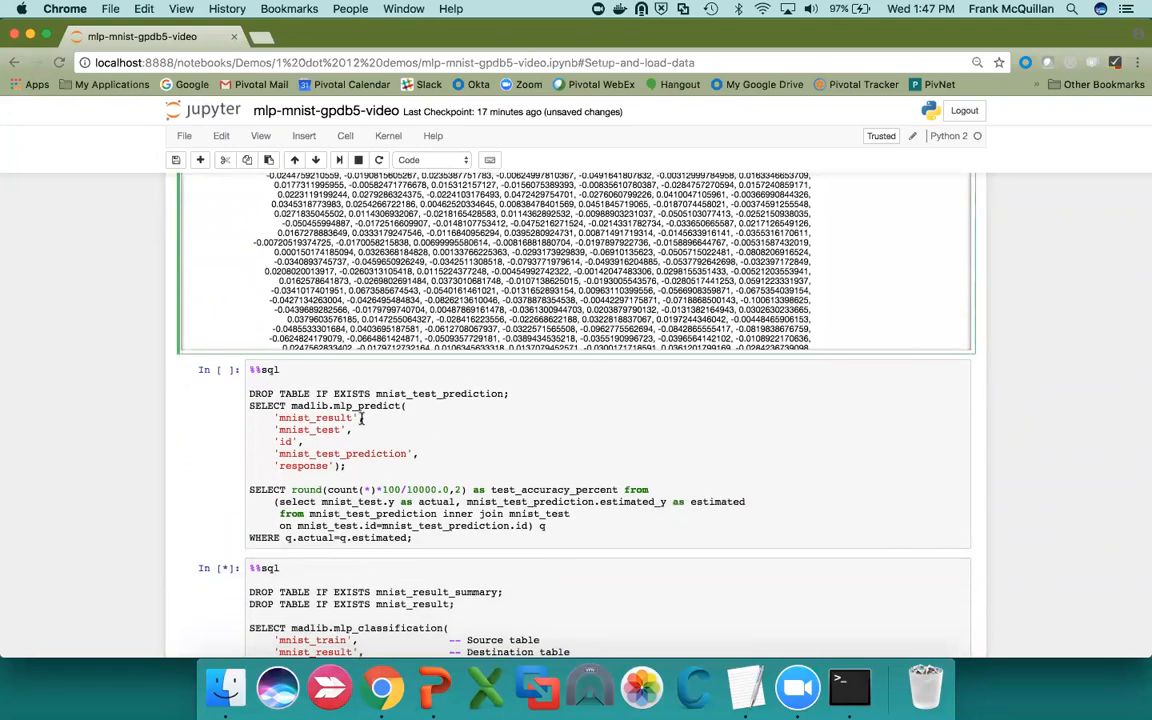
- Run the mlp_predict cell on mnist_test, giving 88.19 test accuracy percent
double_click(344, 406)
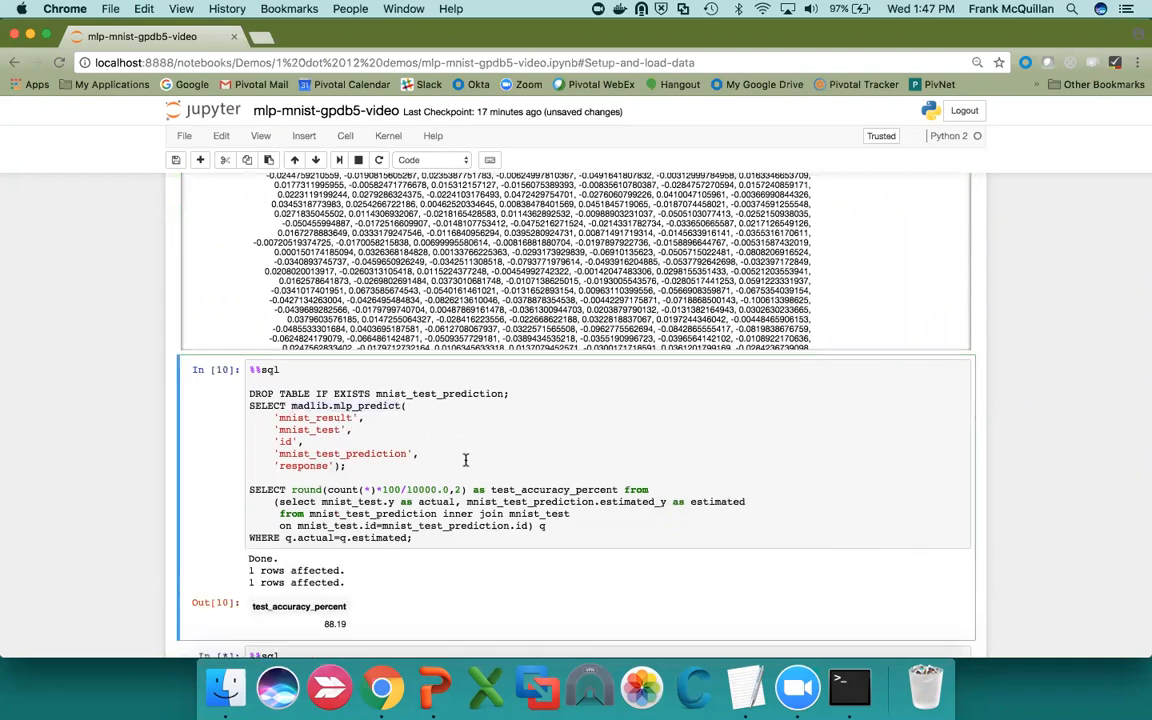
scroll("down", 3)
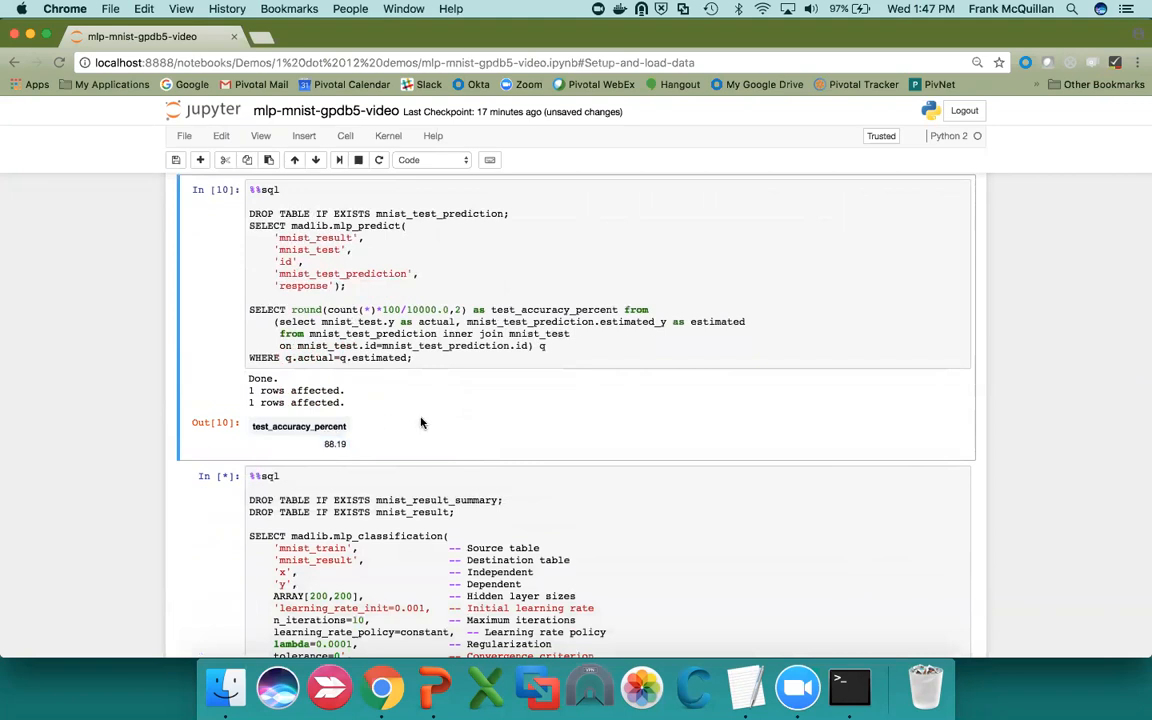
- Scroll past the [200,200] retraining cell to the 96.79% longer-run accuracy and Learn More slide
scroll("down", 3)
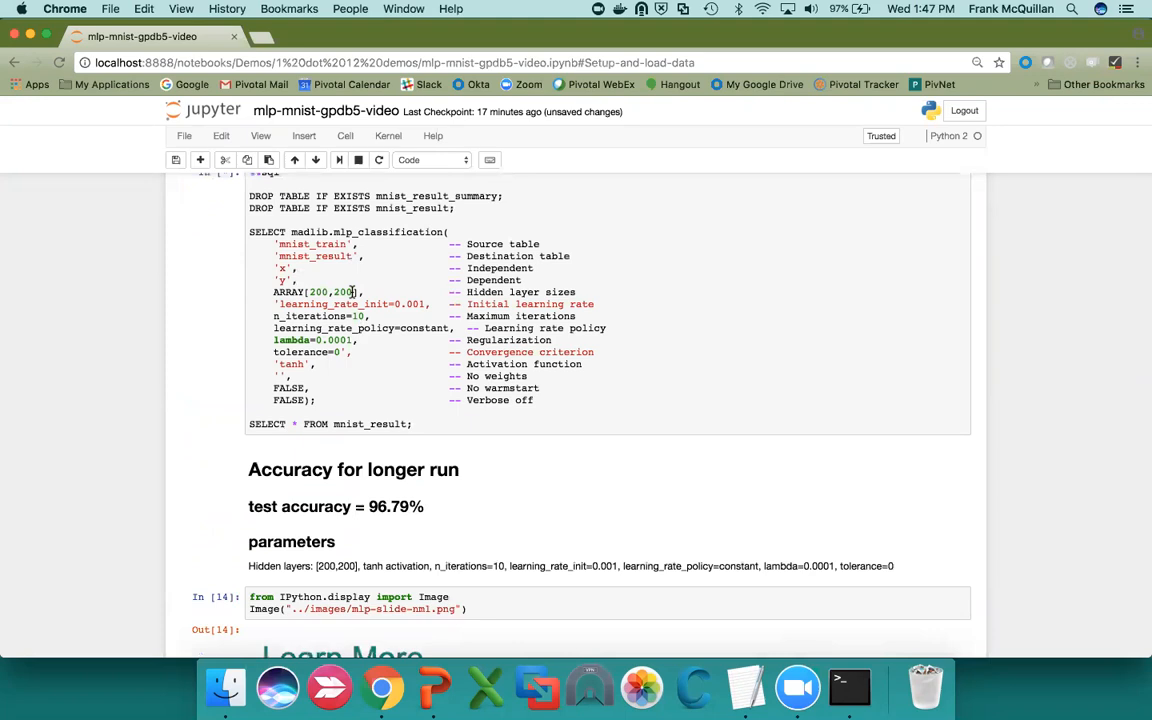
scroll("down", 3)
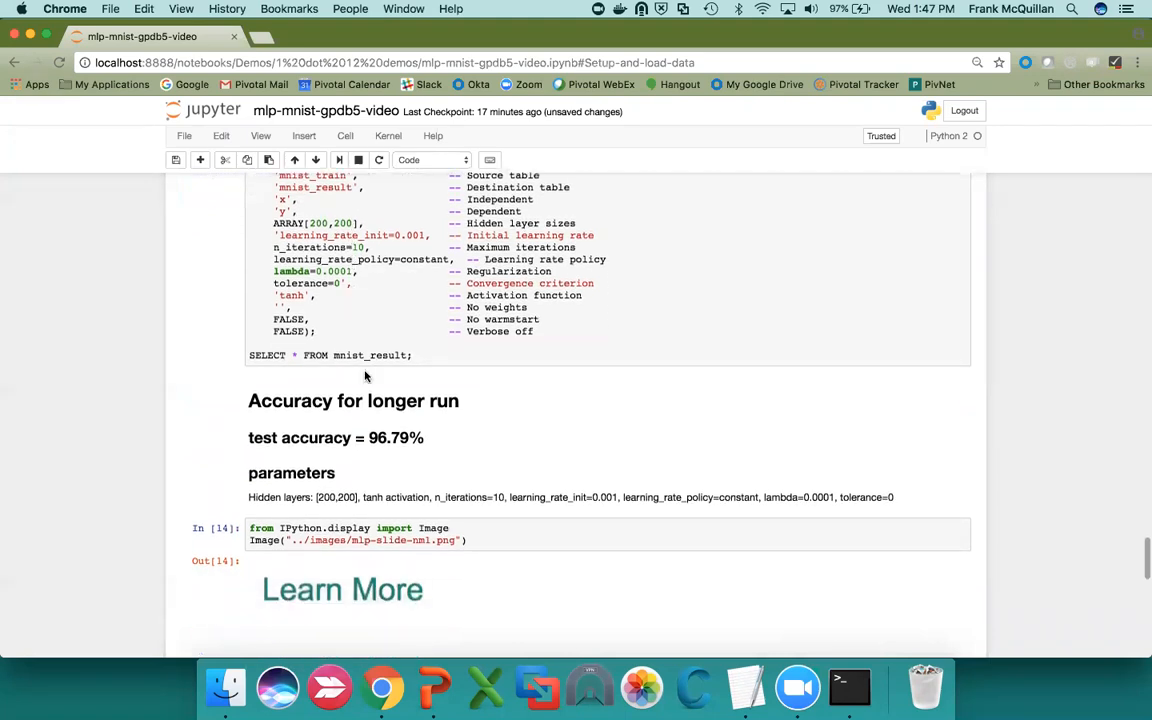
mouse_move(370, 437)
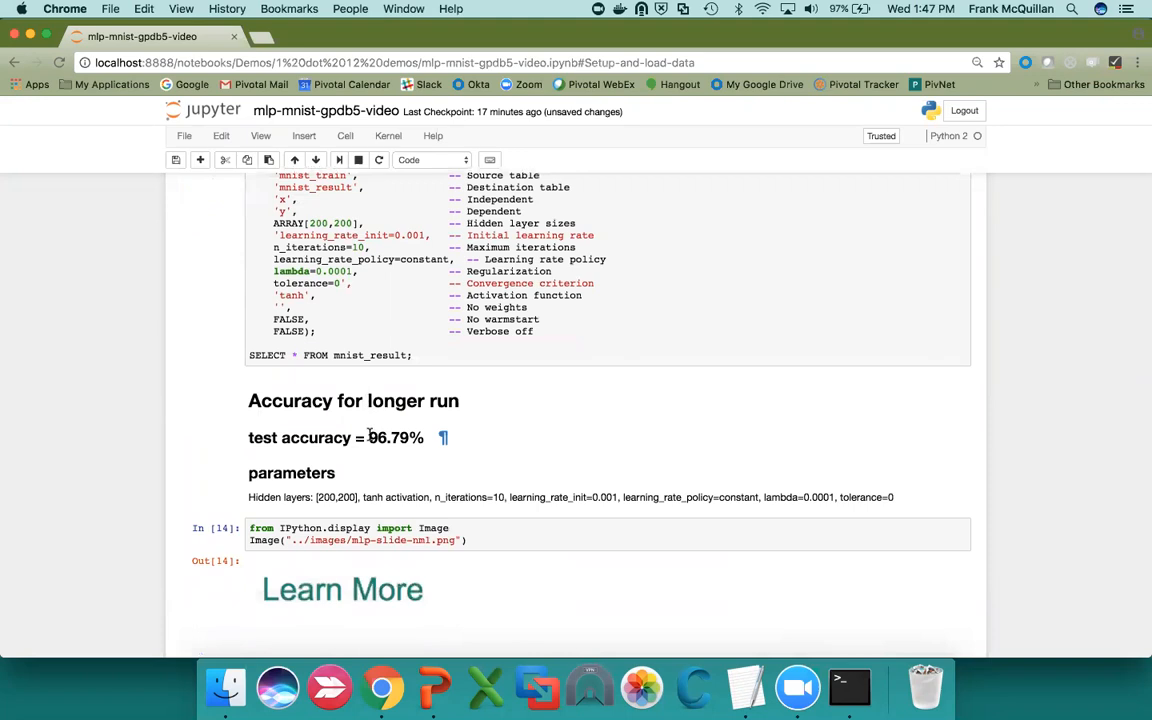
mouse_move(419, 486)
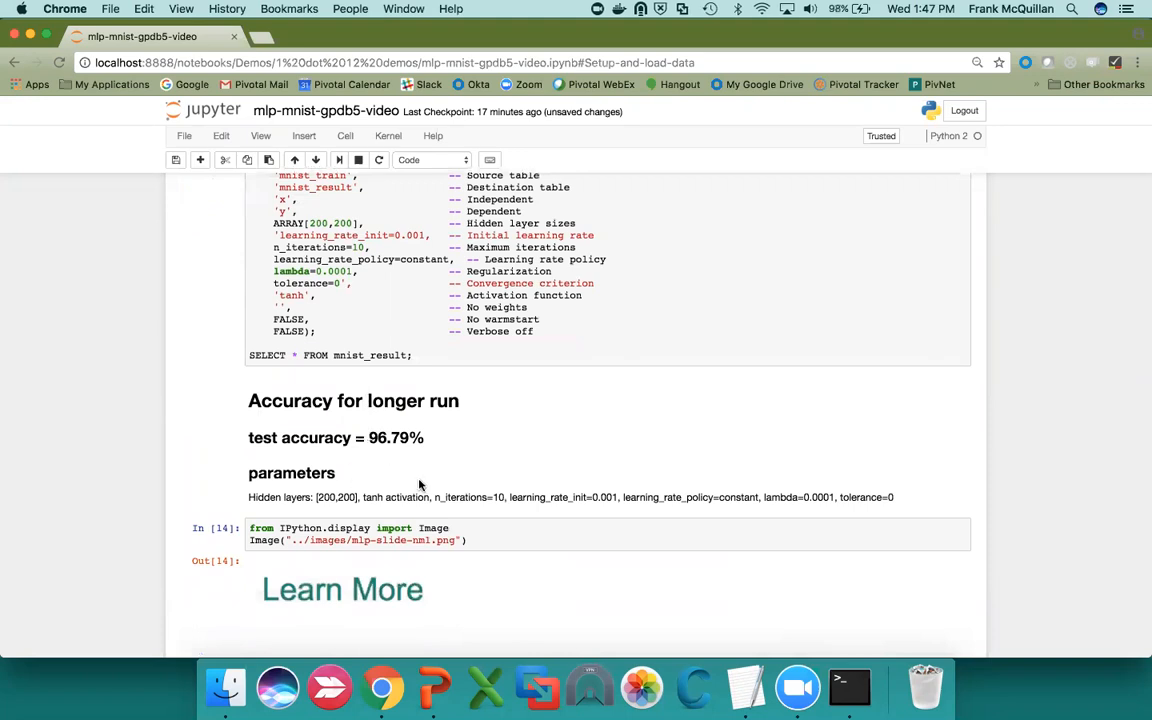
scroll("down", 3)
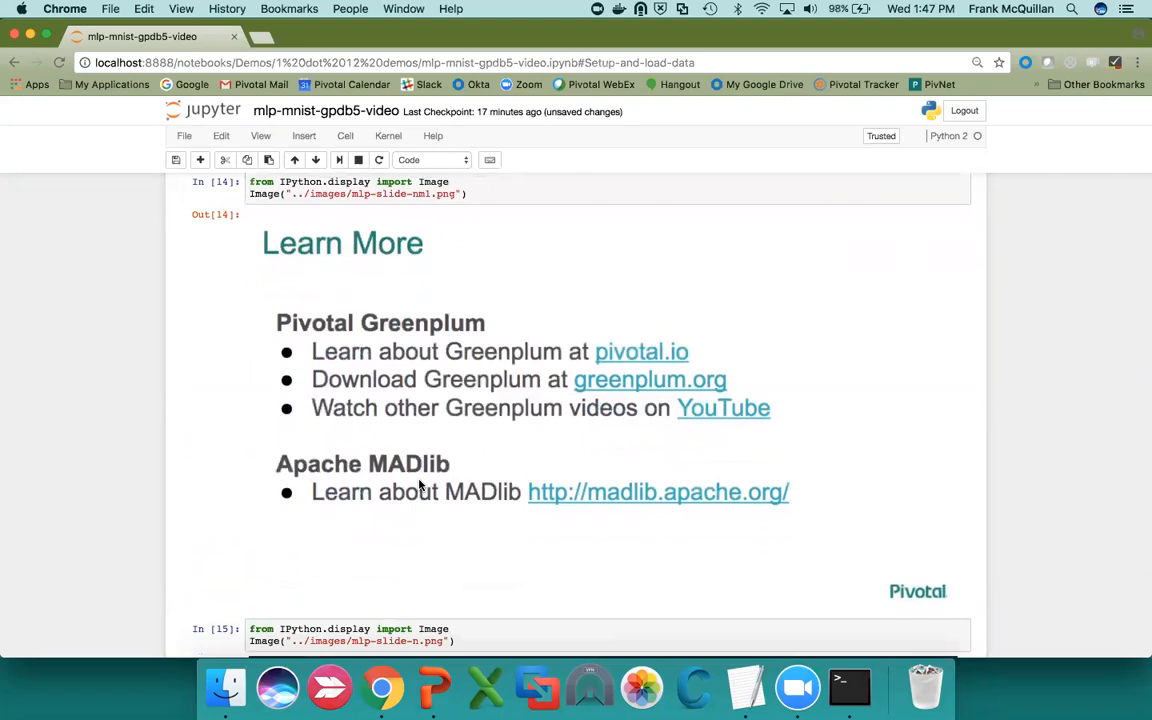